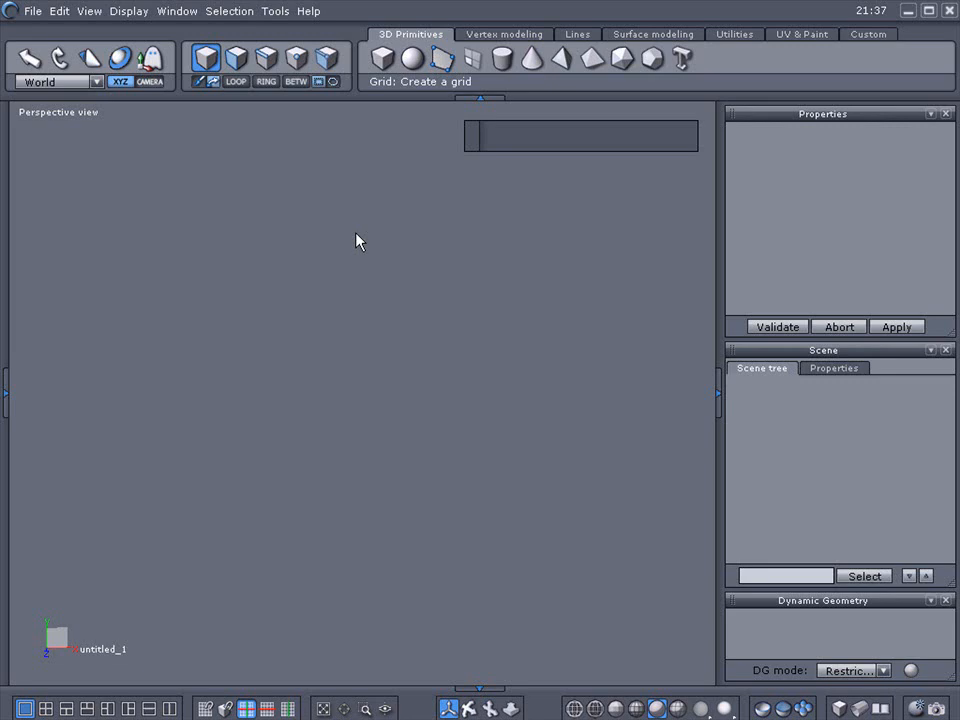
mouse_move(472, 62)
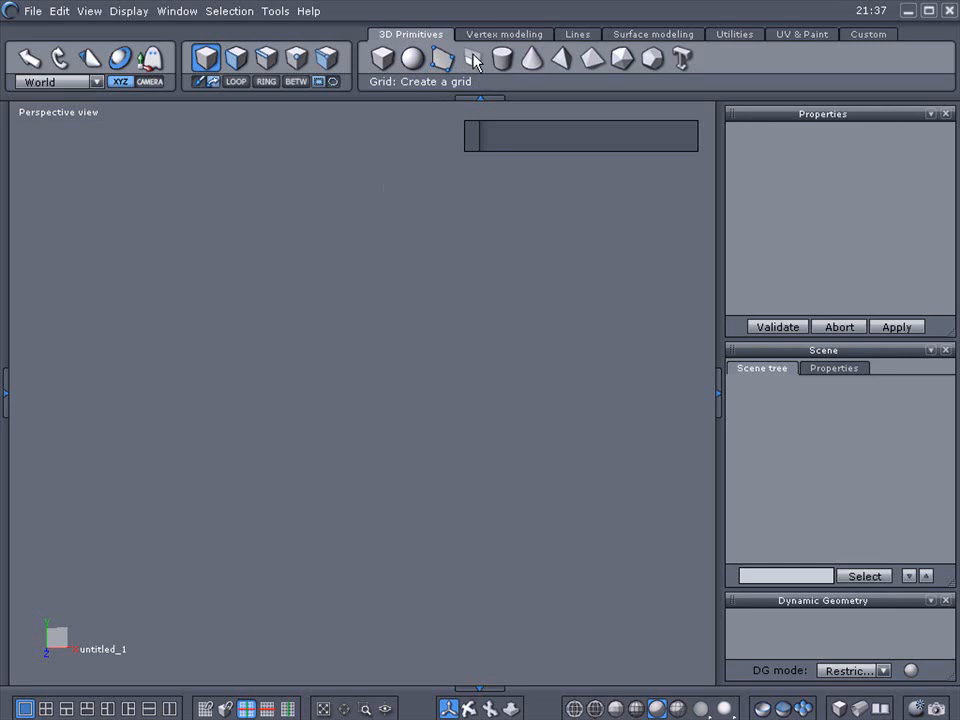
- Pick an edge on the grid plane for an alternating 1-over-2 edge ring
click(472, 58)
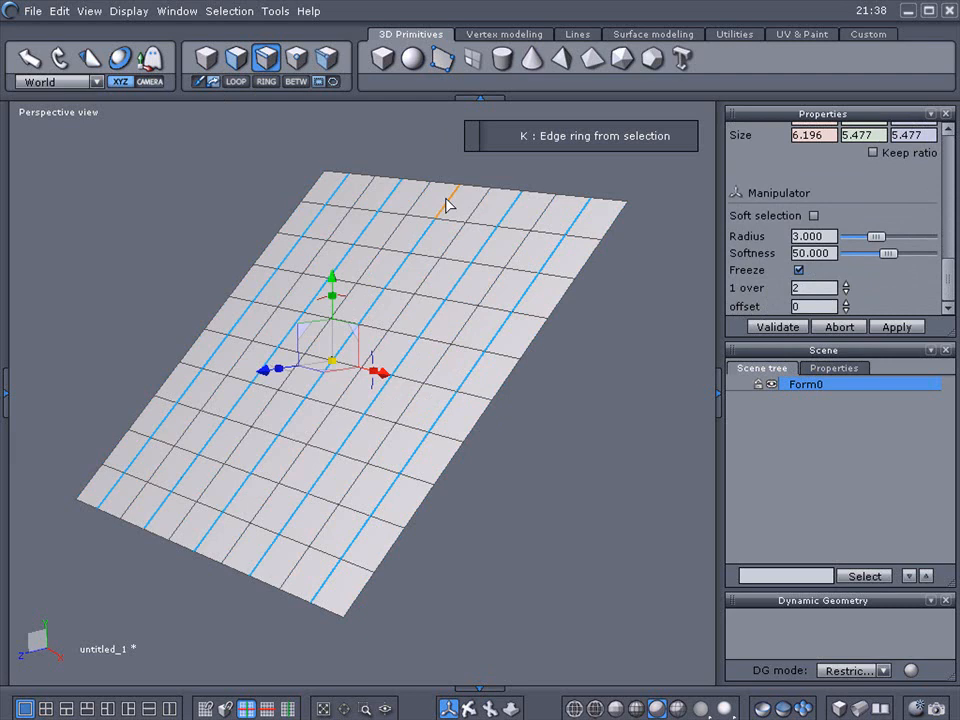
click(504, 34)
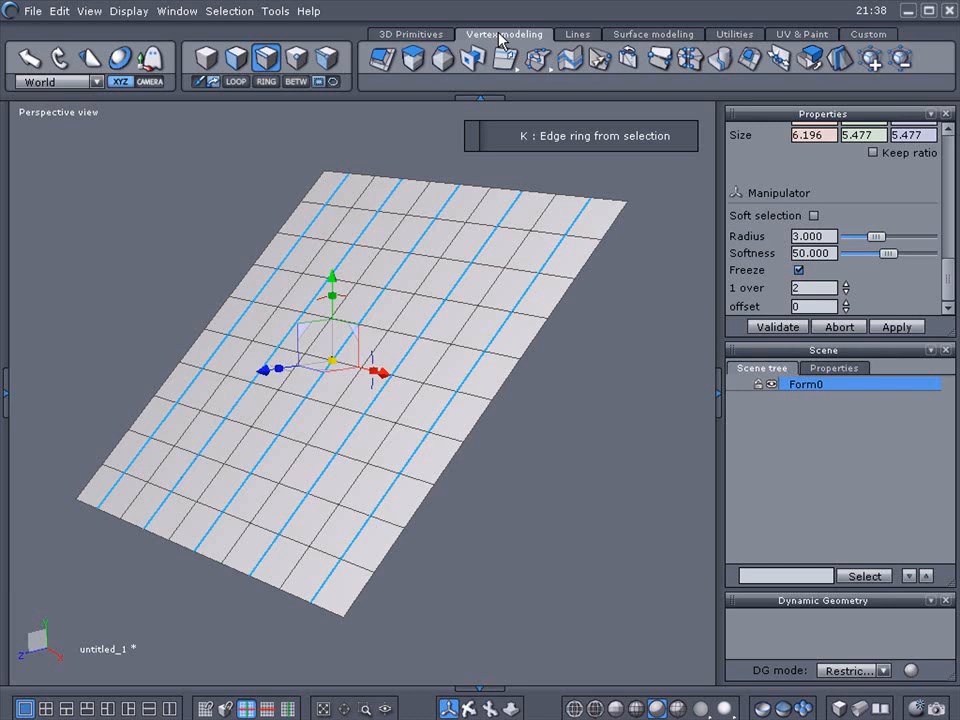
- Extract each ring edge into a pair of parallel edges with Extract edge from Vertex modeling
click(505, 57)
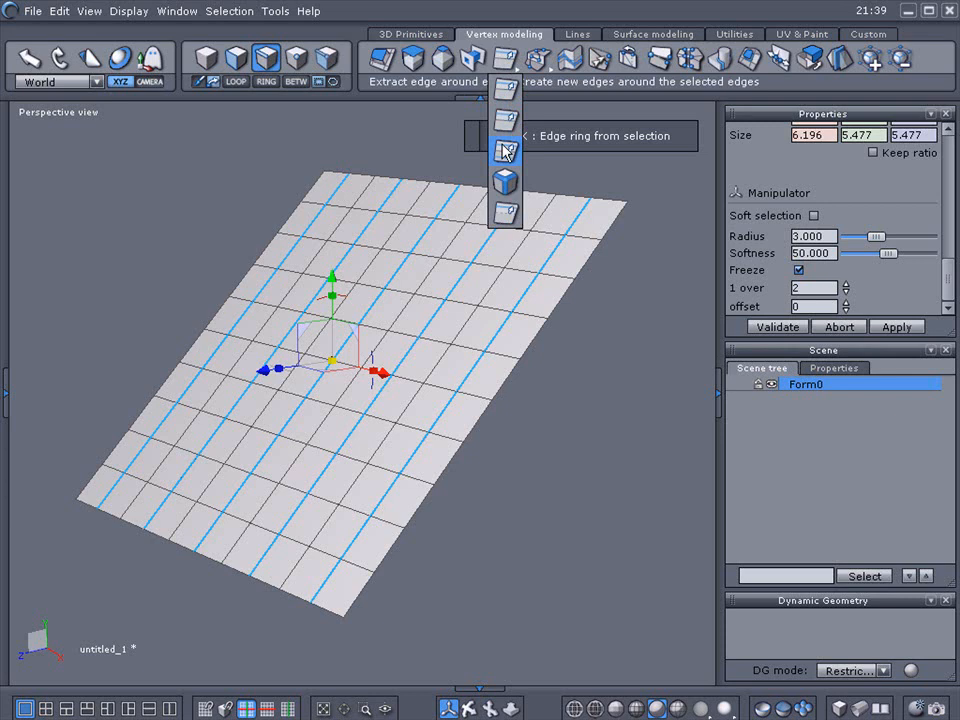
click(505, 150)
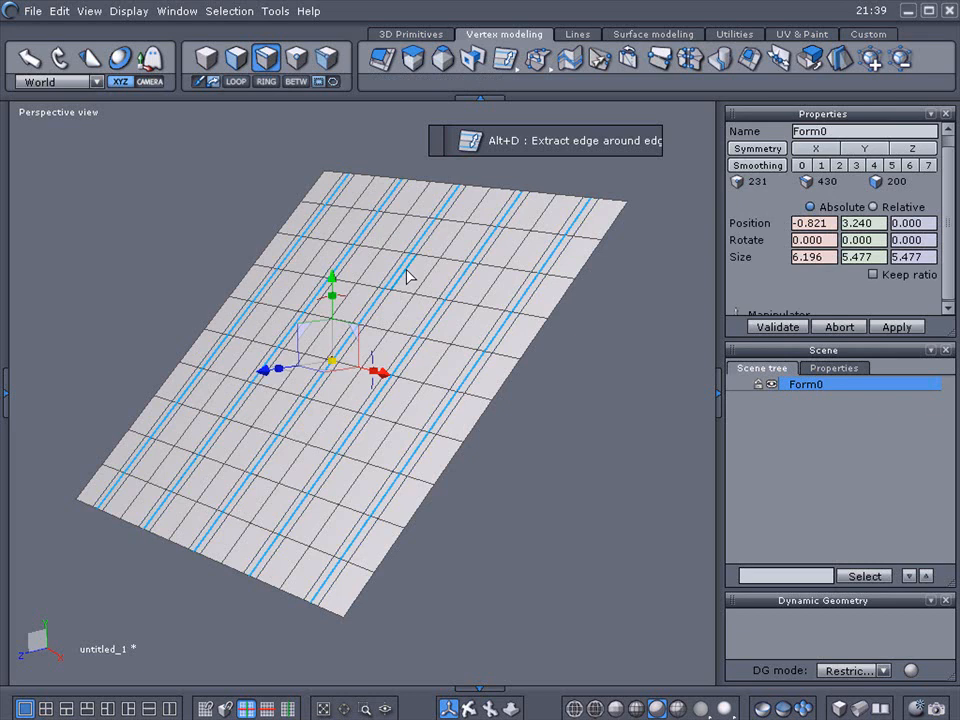
mouse_move(333, 280)
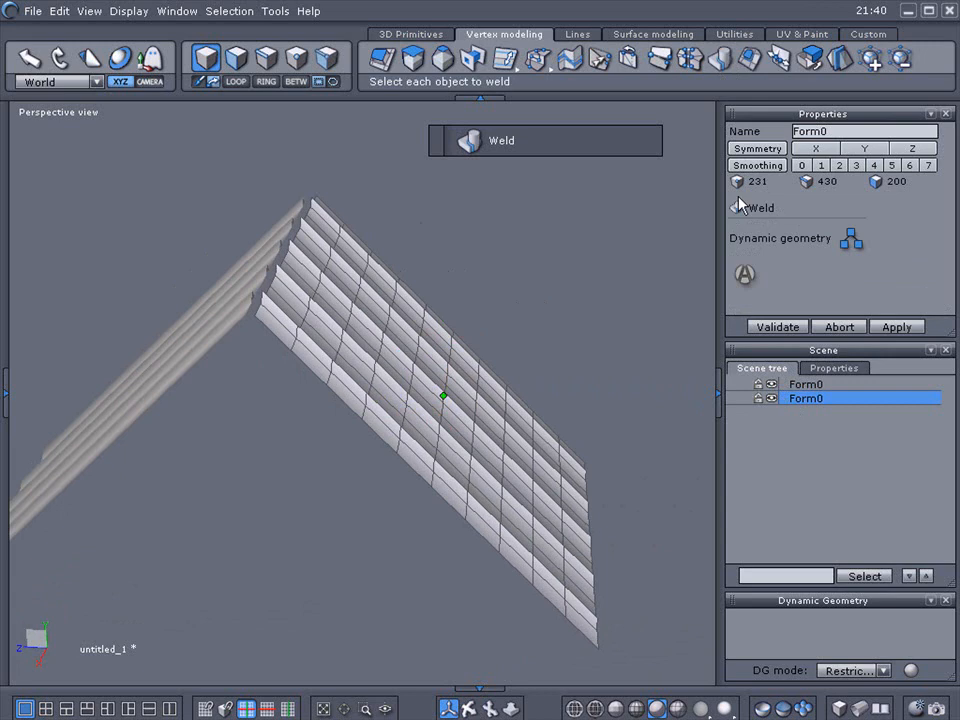
- Weld the two corrugated roof slopes into one combined object
click(745, 275)
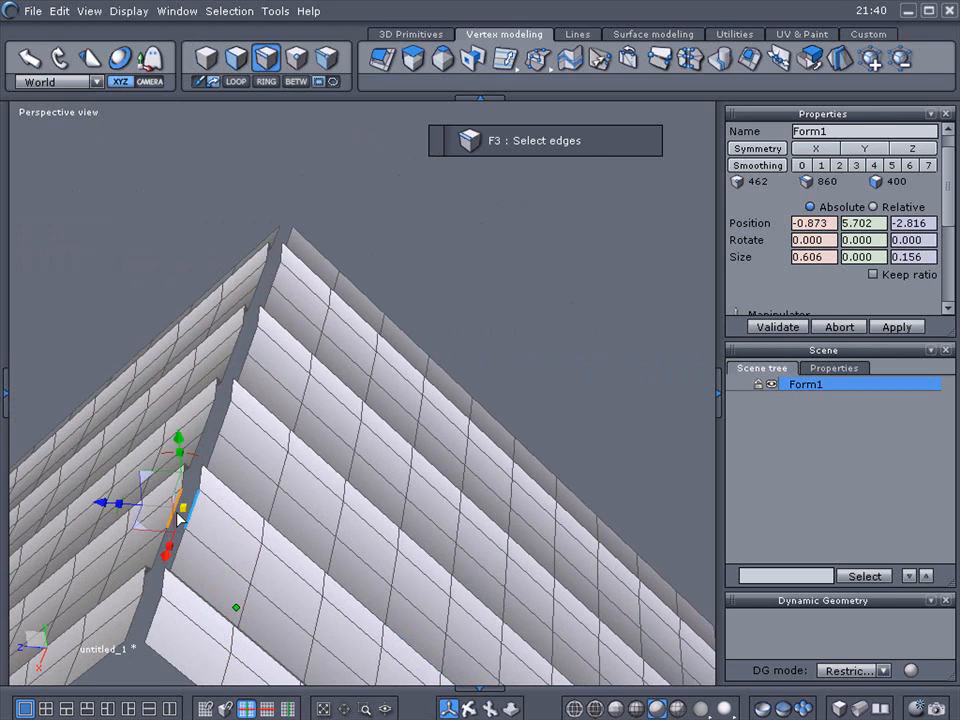
- Select both ridge border edge loops and bridge them with faces
key(l)
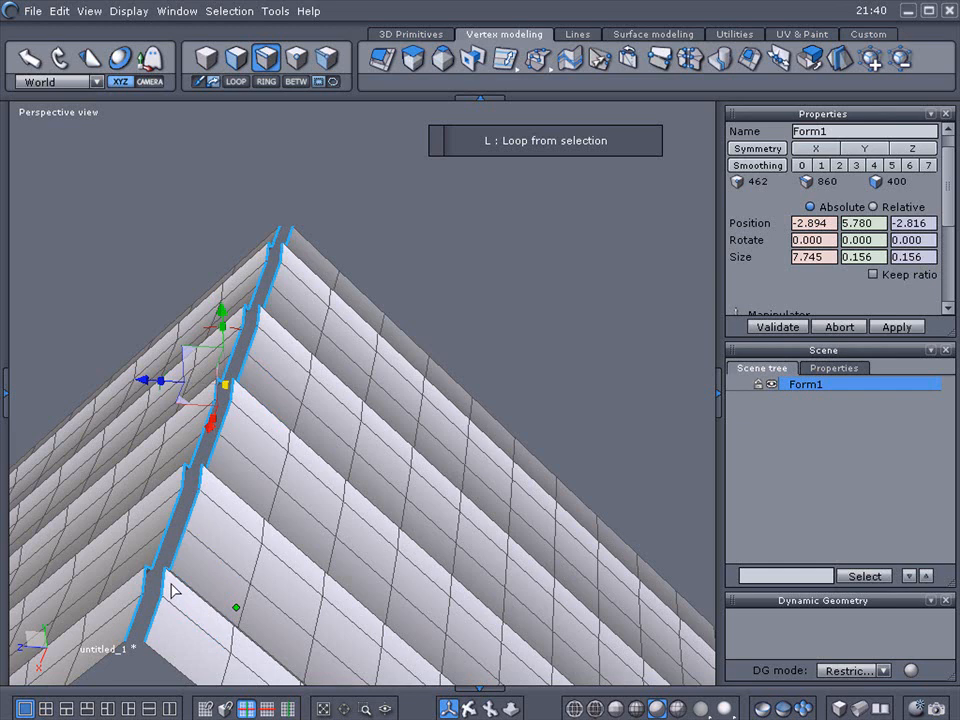
click(471, 58)
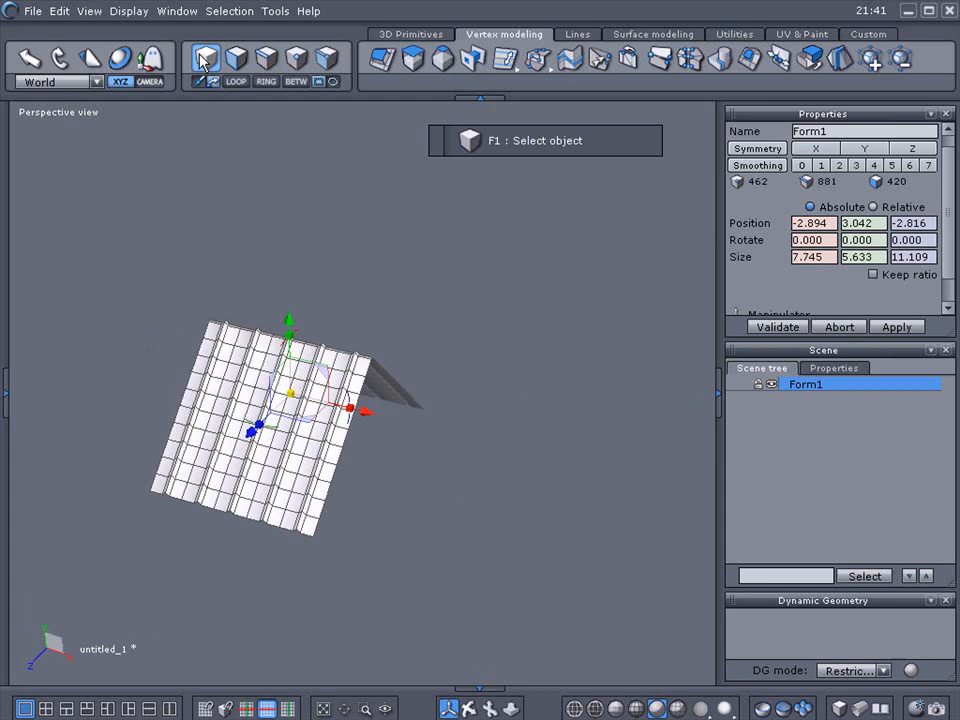
- Mirror the roof with Symmetry in object selection and start welding the original and copy
click(207, 58)
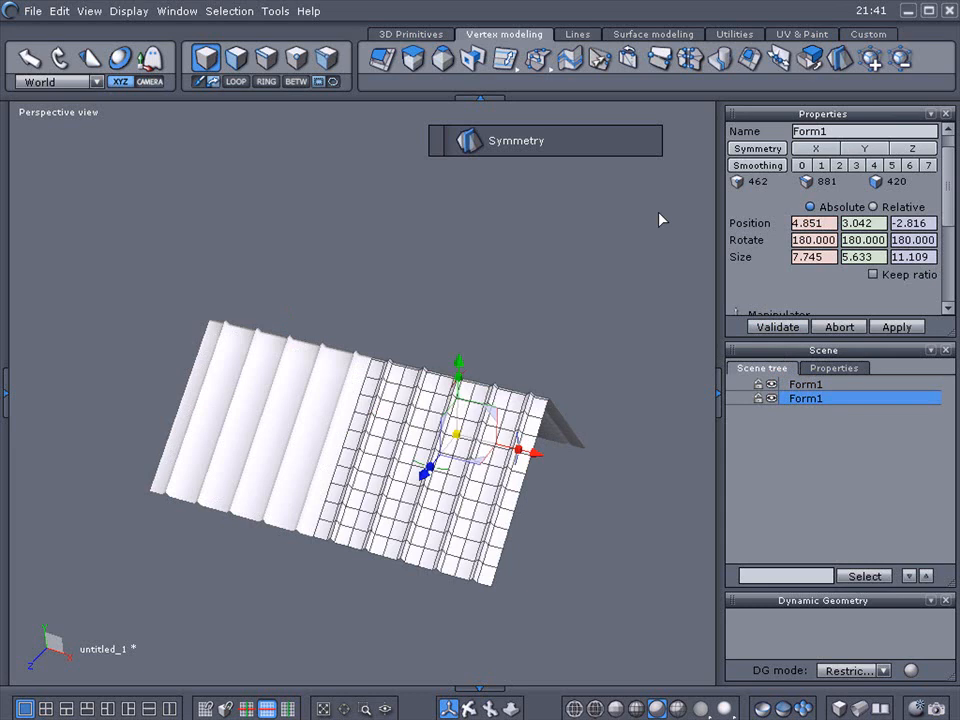
click(718, 58)
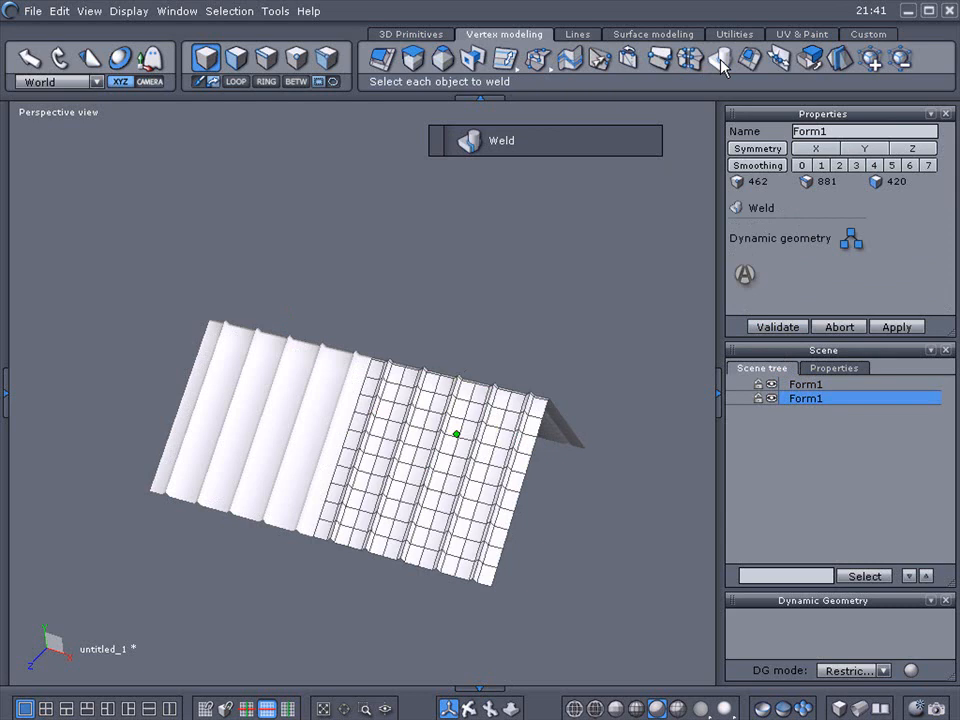